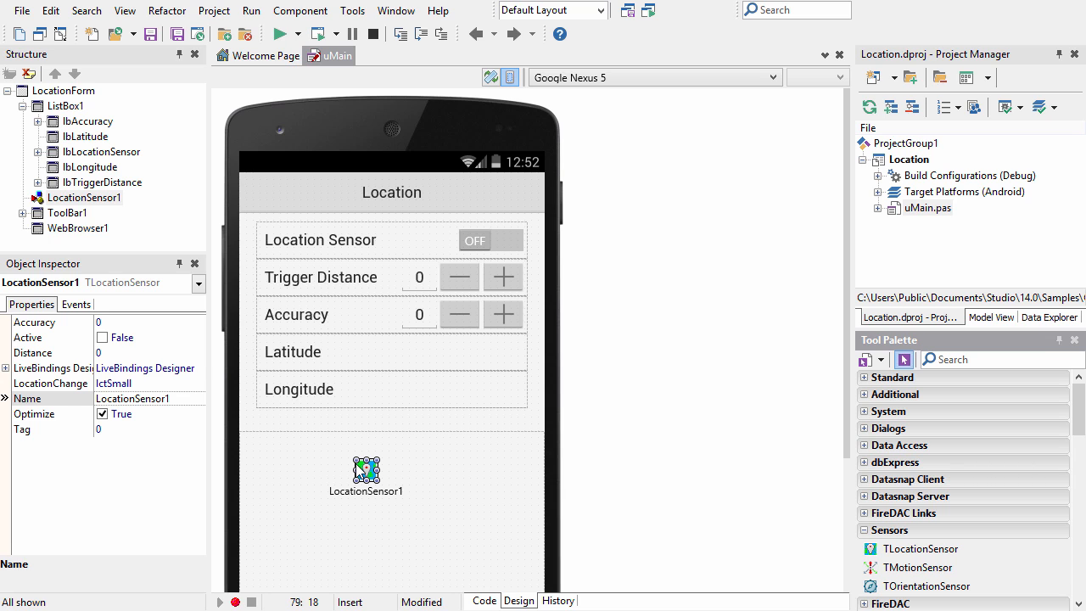
Step: Open the LocationSensor1LocationChanged handler from the OnLocationChanged event in the Object Inspector
left_click(75, 303)
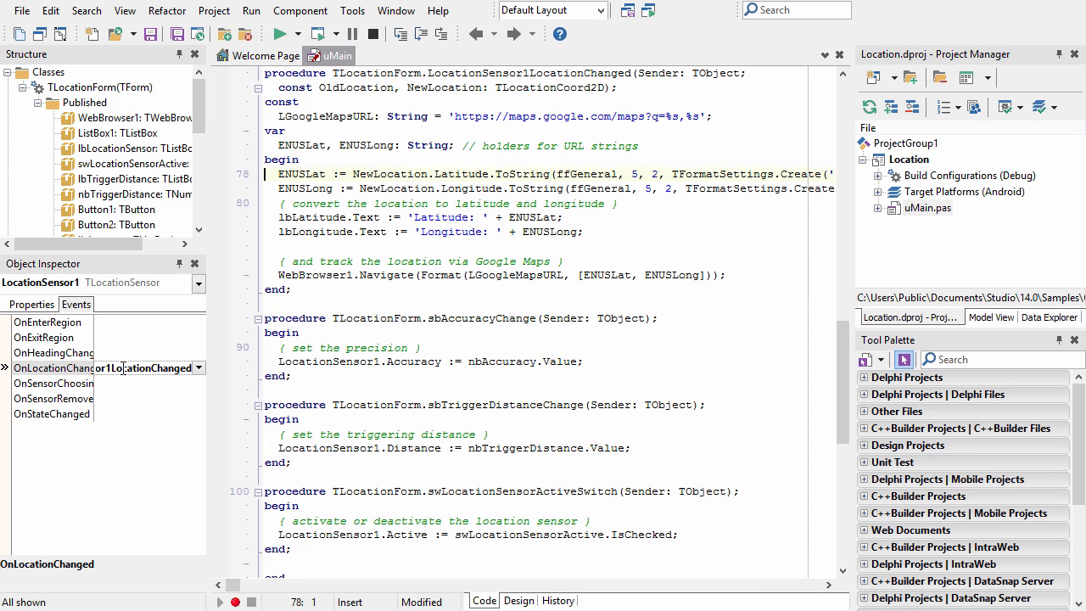
mouse_move(124, 368)
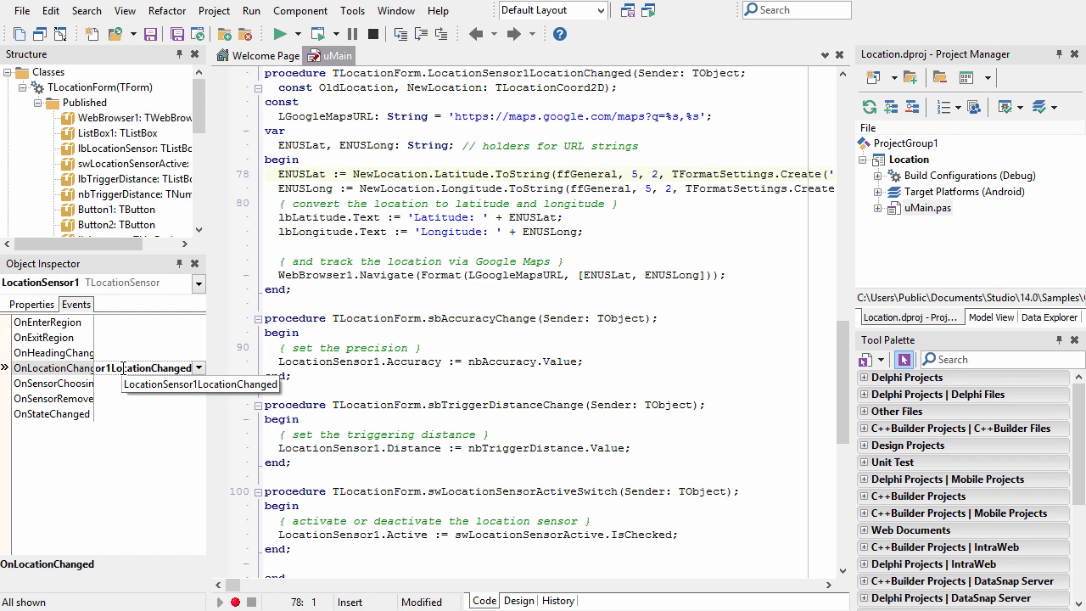
mouse_move(412, 177)
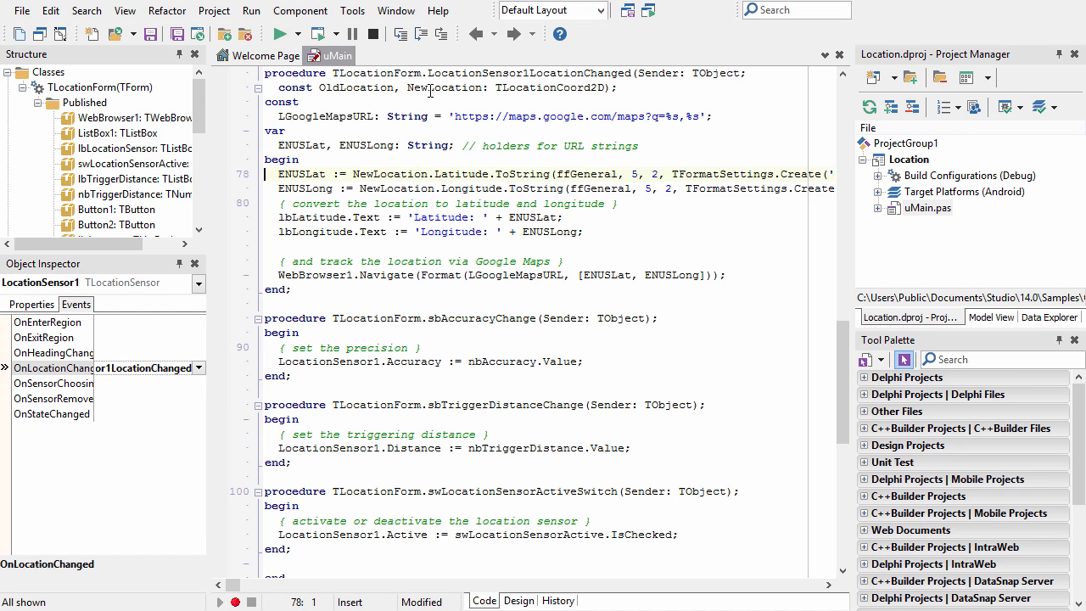
mouse_move(463, 188)
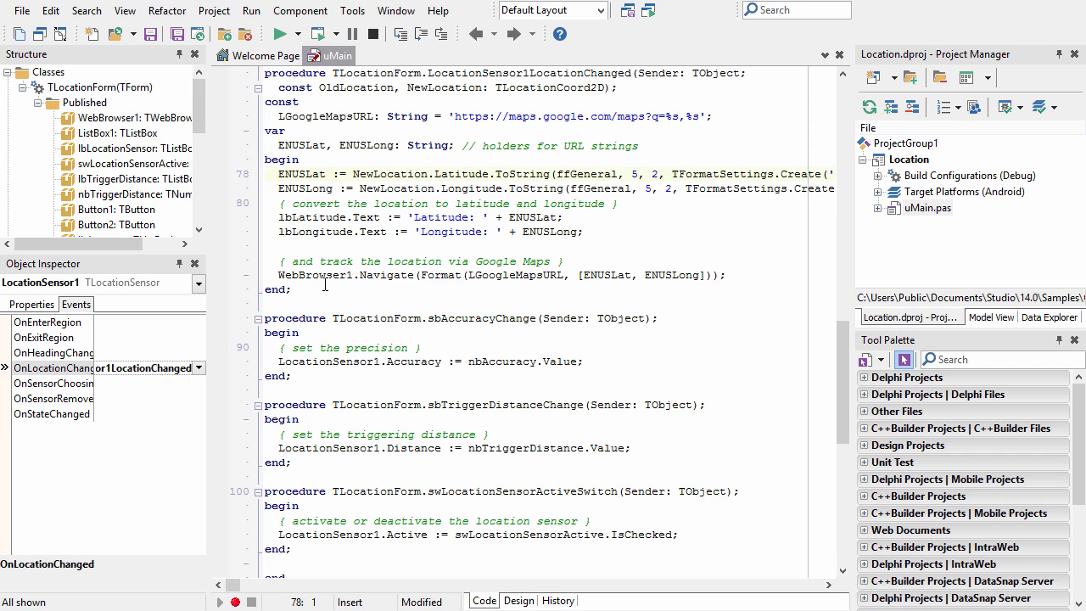
Step: Switch back to the form Design view and review LocationSensor1's properties, briefly selecting Button3
left_click(519, 600)
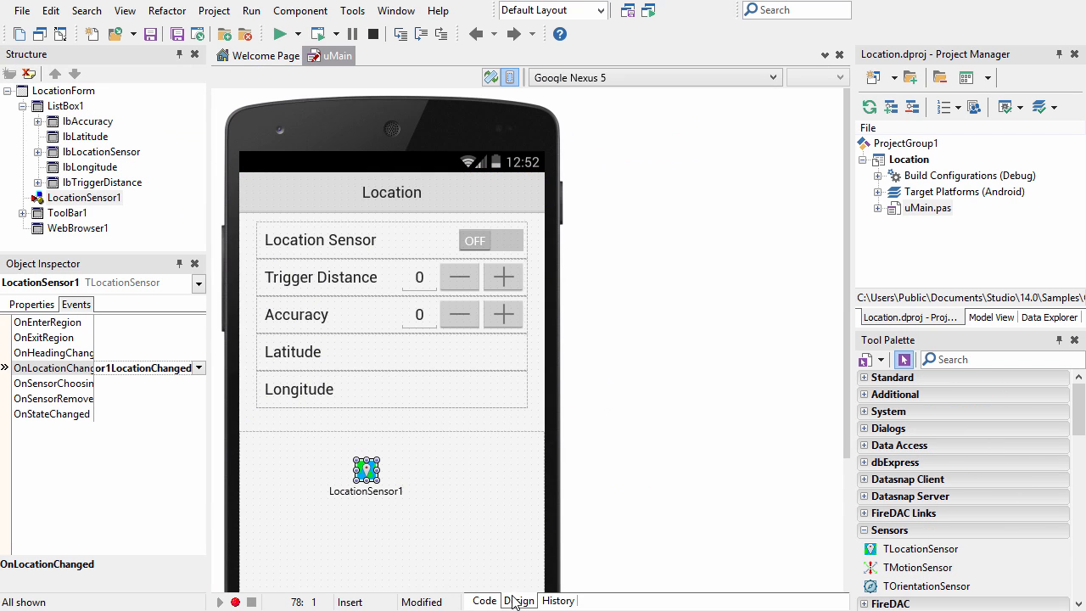
left_click(31, 304)
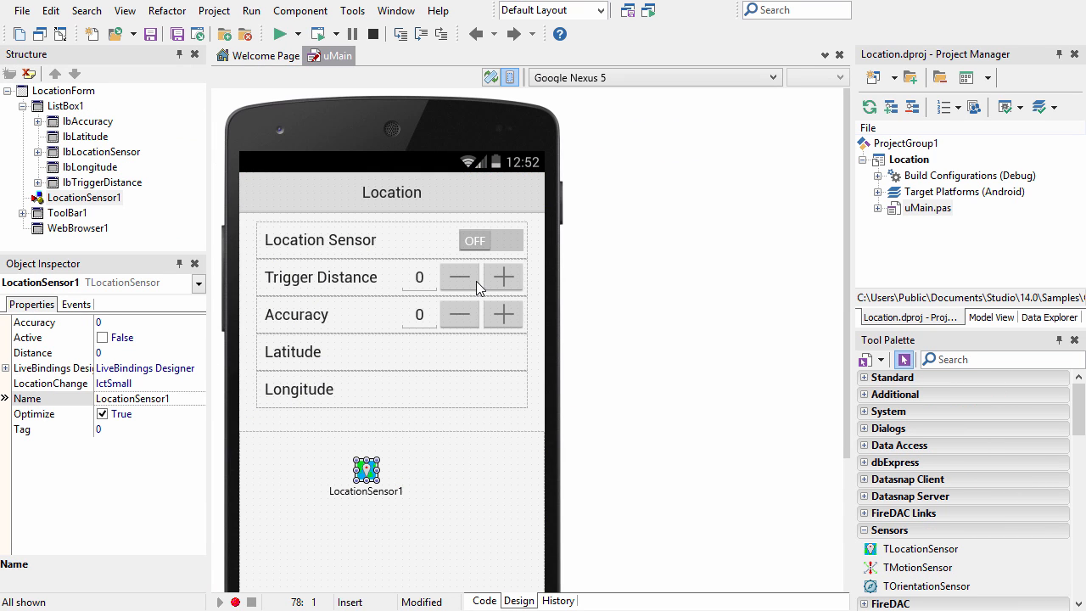
left_click(503, 277)
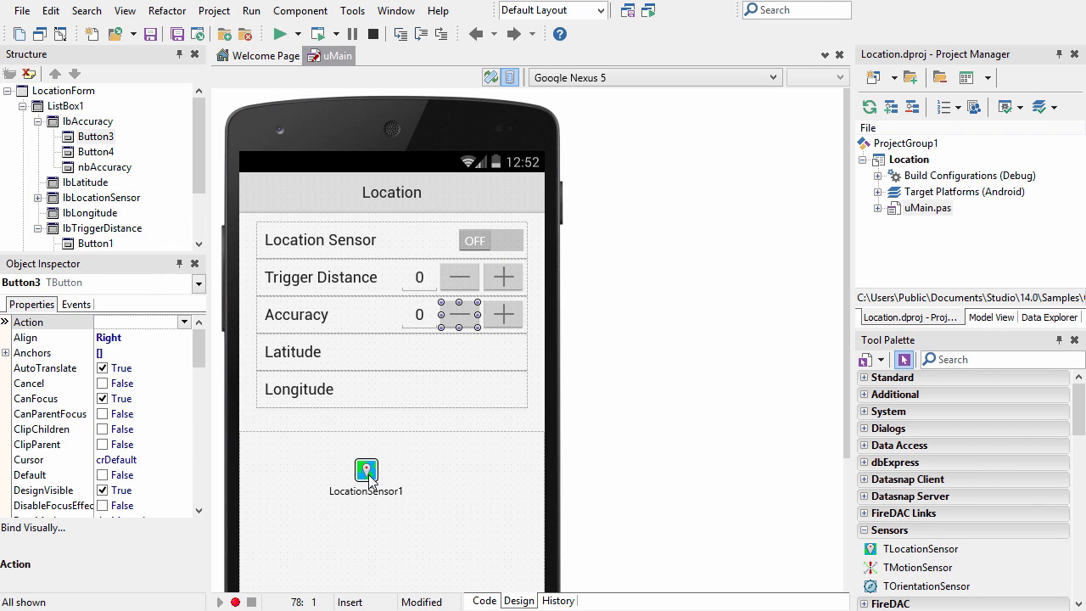
left_click(366, 473)
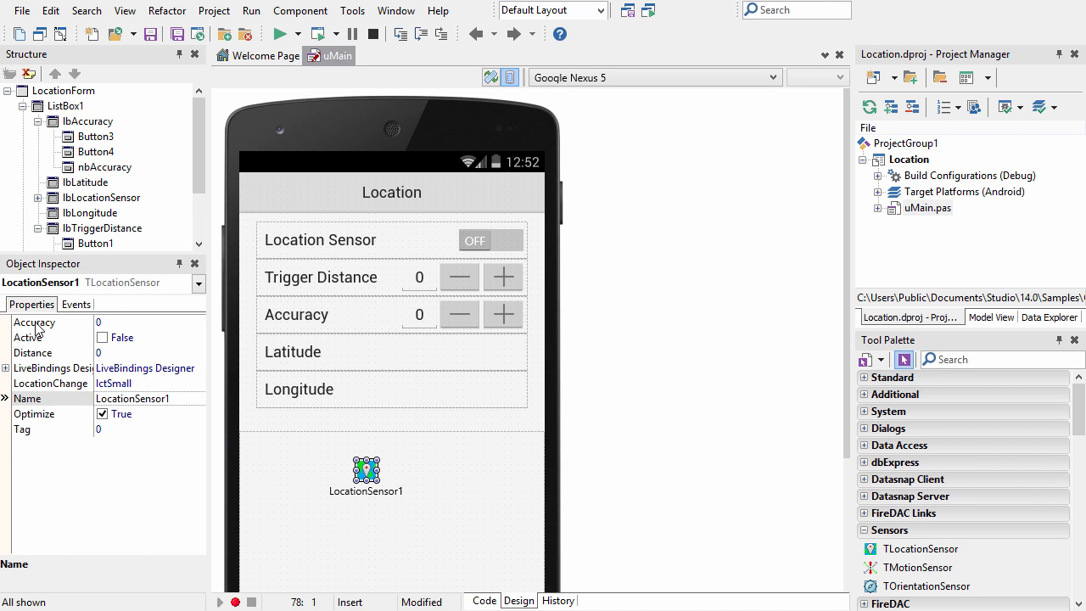
left_click(490, 240)
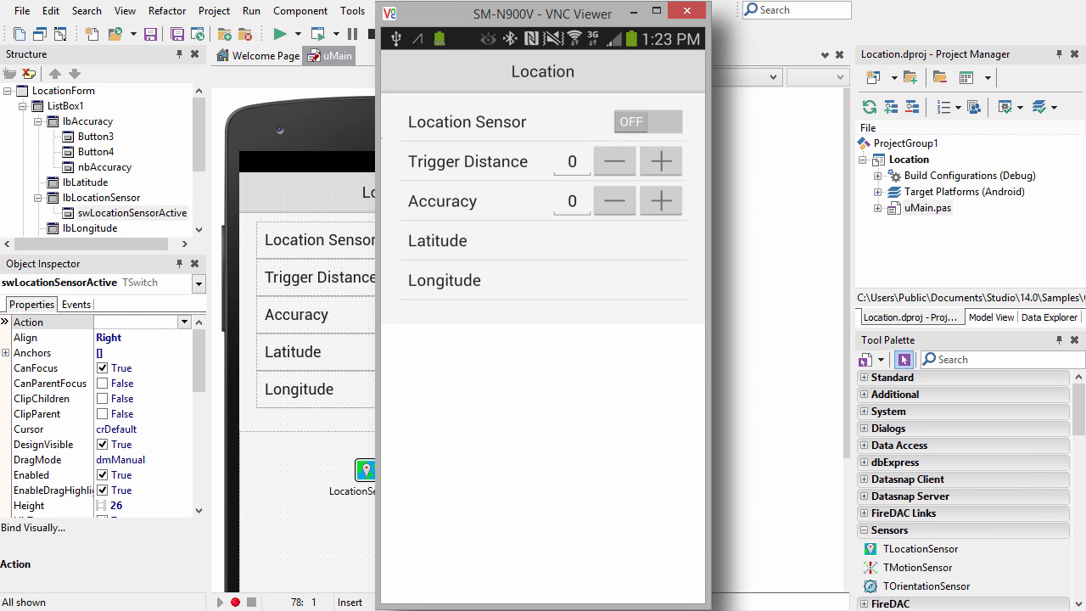
left_click(647, 121)
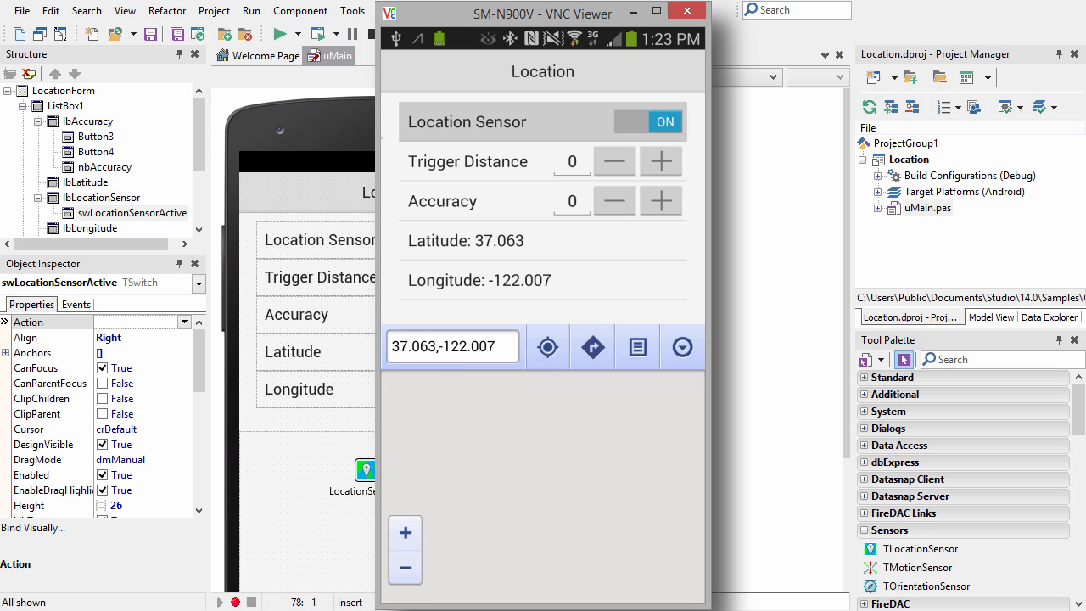